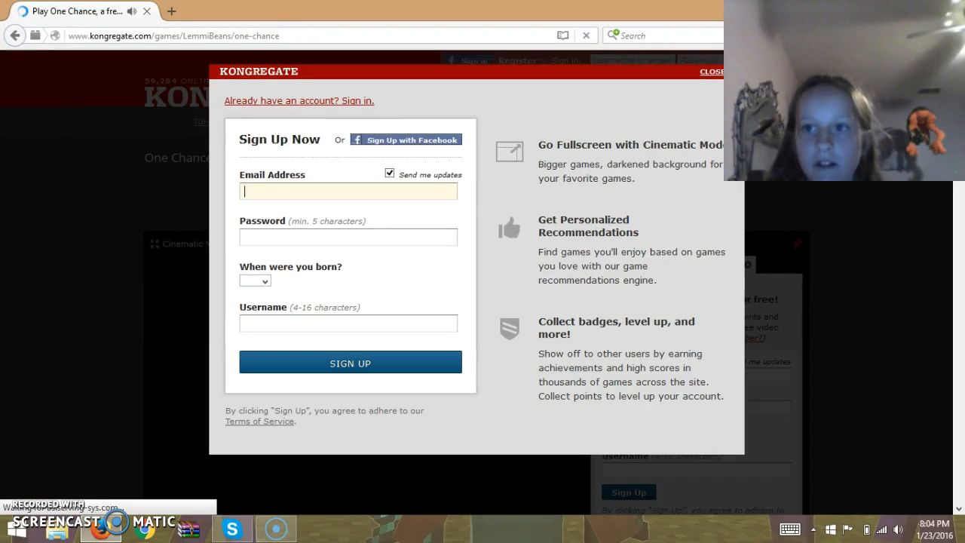
Close the Kongregate sign-up popup to reveal the One Chance game page.
{"action": "left_click", "coordinate": [710, 70]}
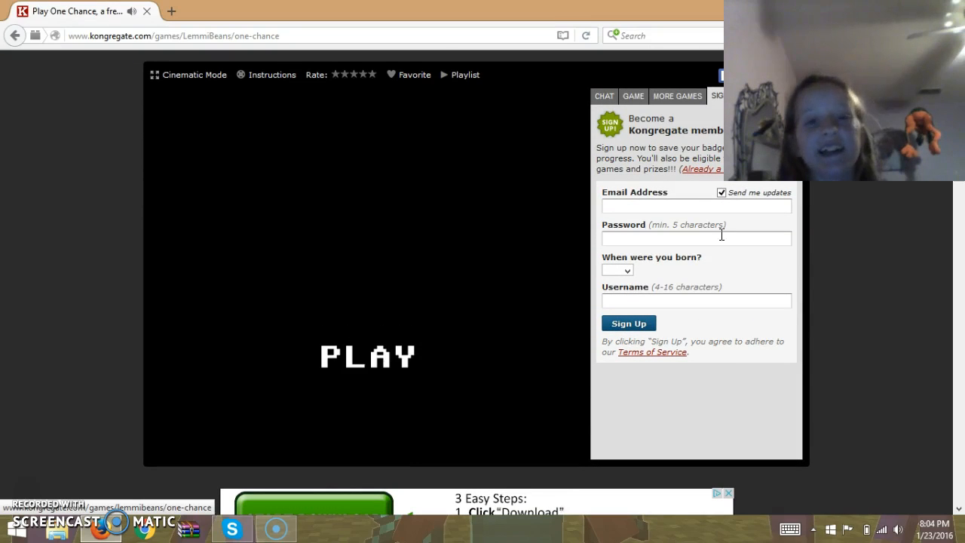
Start One Chance from its PLAY screen to reach the bedroom scene.
{"action": "left_click", "coordinate": [367, 357]}
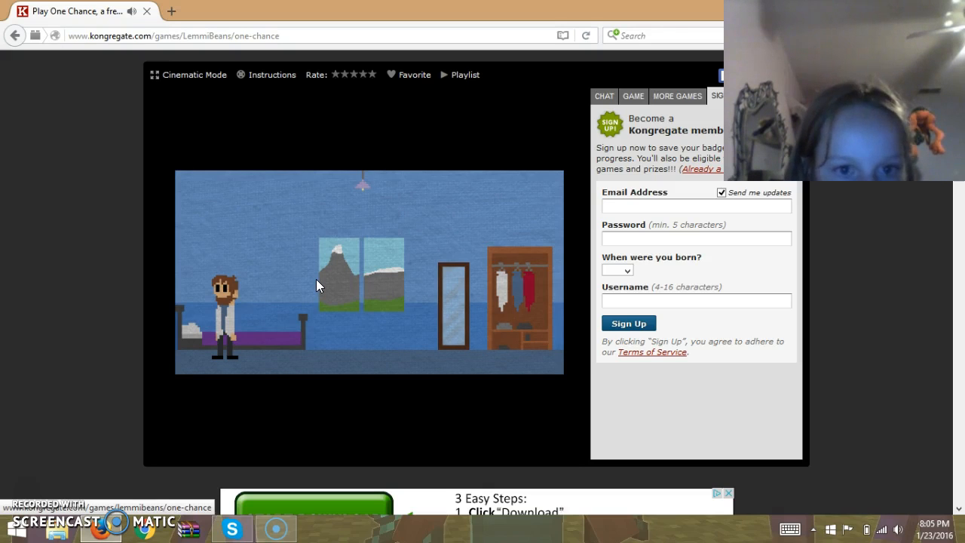
{"action": "mouse_move", "coordinate": [320, 347]}
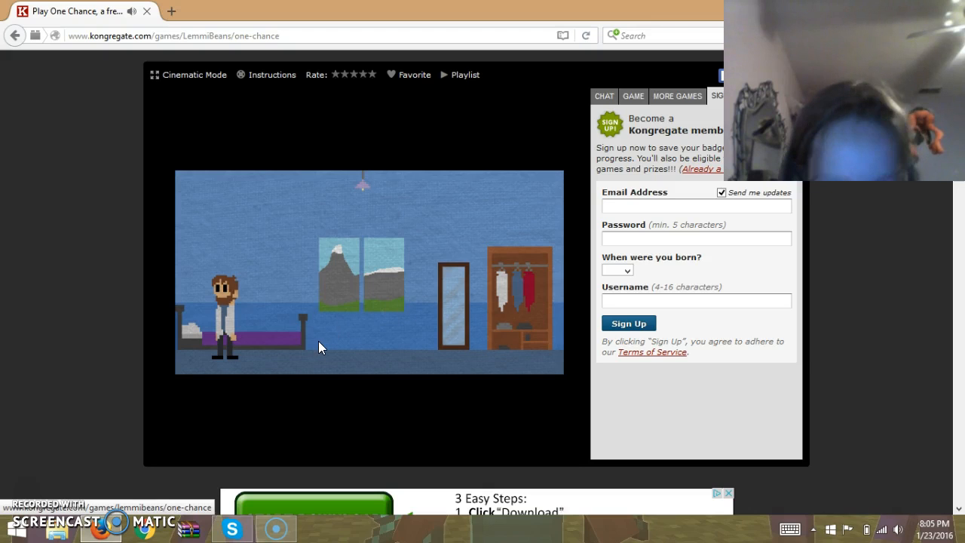
{"action": "mouse_move", "coordinate": [402, 247]}
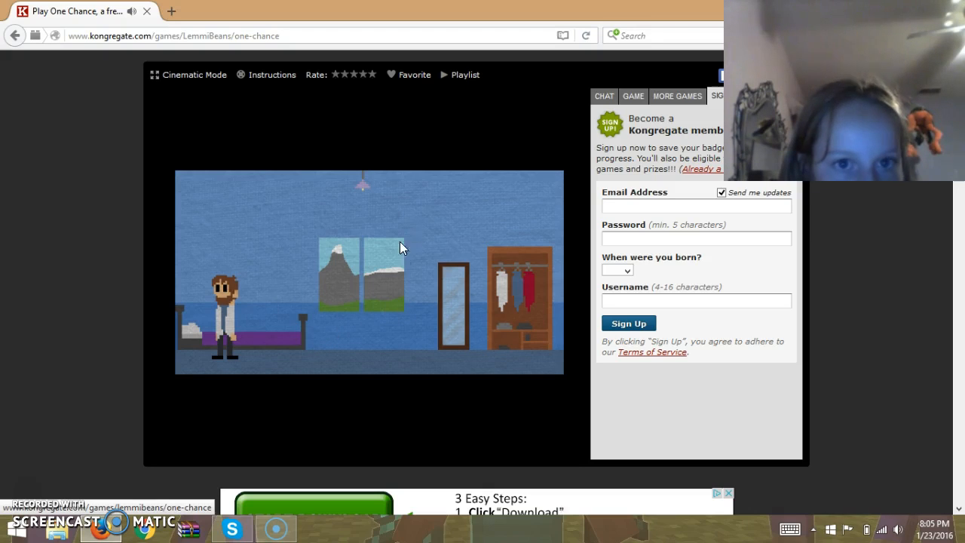
{"action": "mouse_move", "coordinate": [26, 494]}
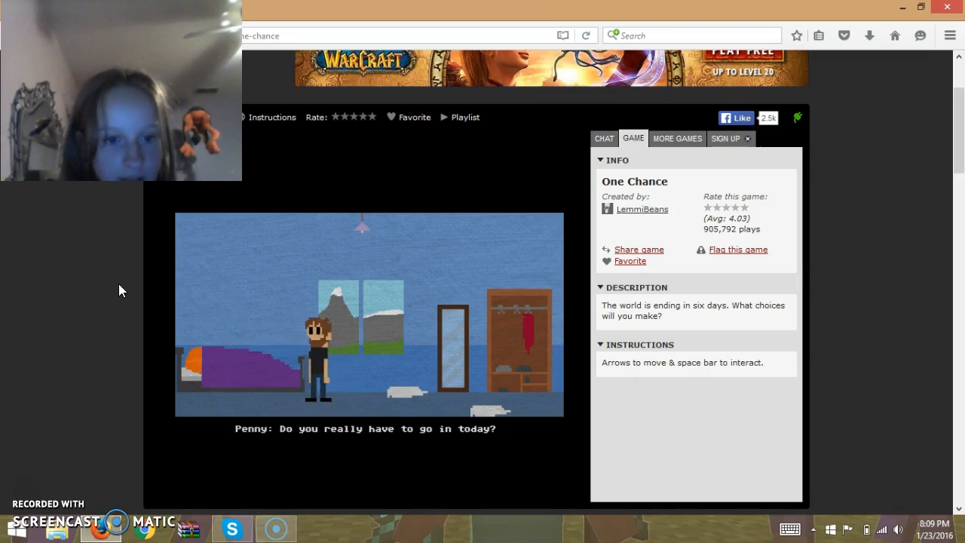
Walk the scientist past Penny, down the hallway, out to the car, and past Ryan at the lab.
{"action": "key", "text": "Right"}
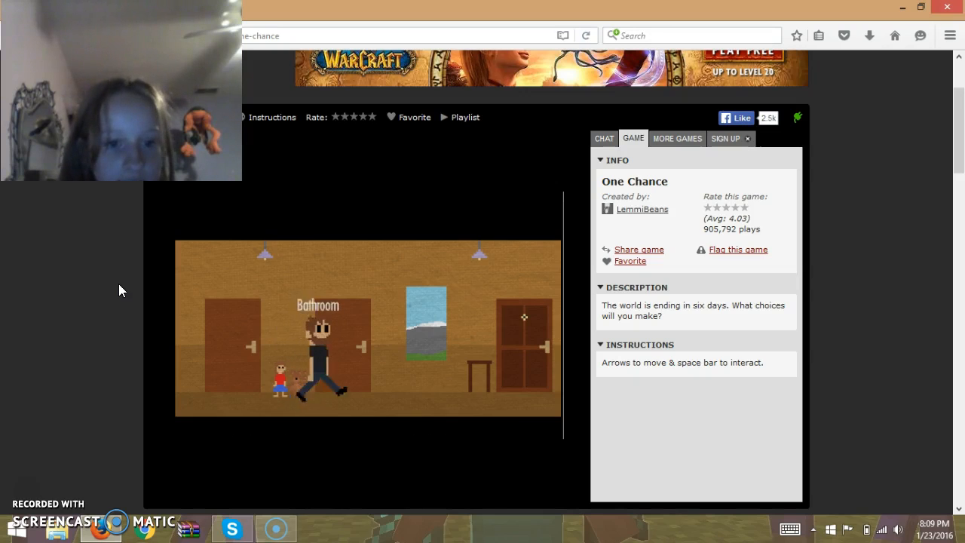
{"action": "key", "text": "Right"}
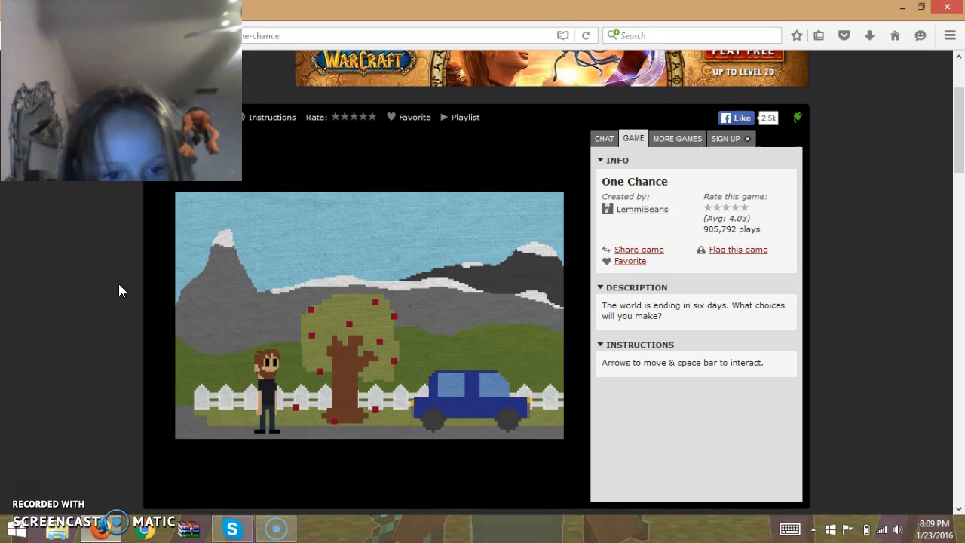
{"action": "key", "text": "Right"}
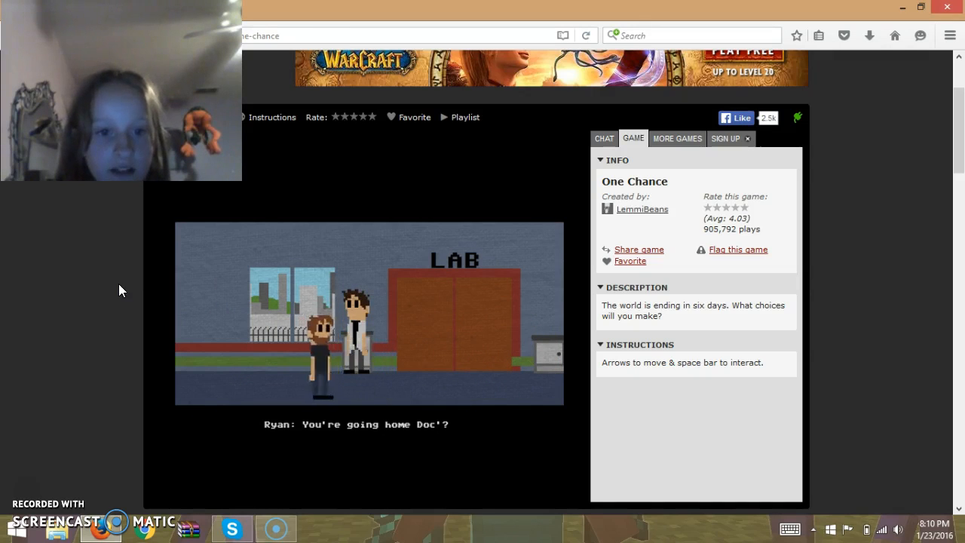
{"action": "key", "text": "space"}
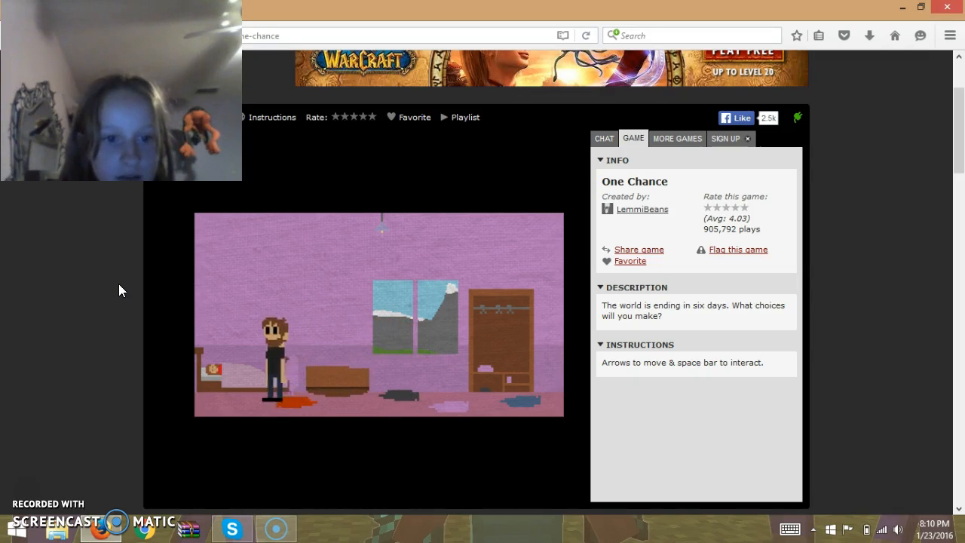
Walk out of the messy bedroom past Molly's Room and into the office.
{"action": "key", "text": "Right"}
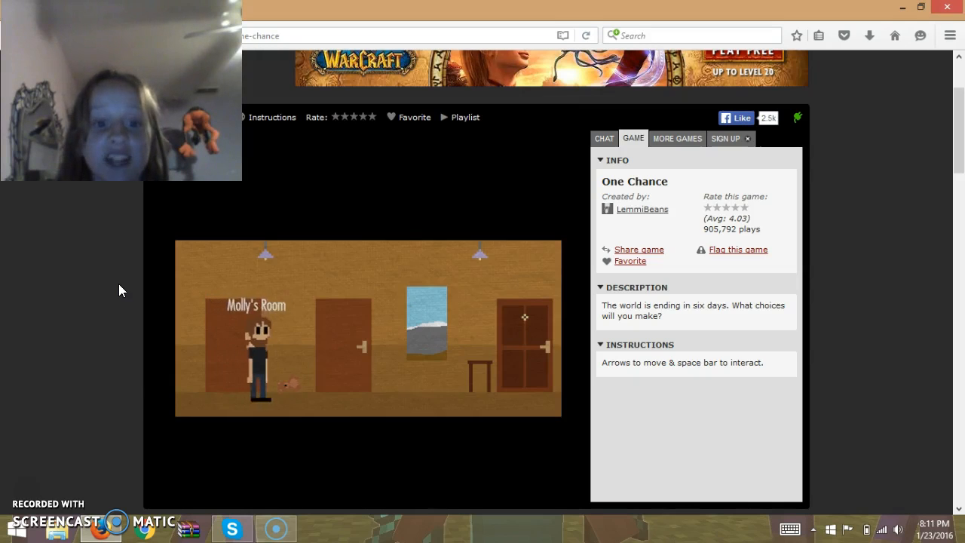
{"action": "key", "text": "Right"}
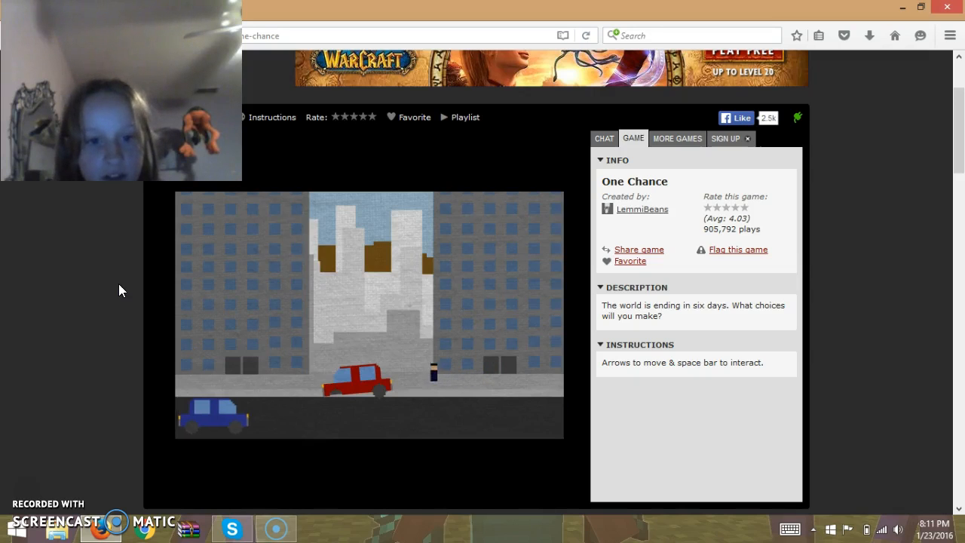
{"action": "key", "text": "Right"}
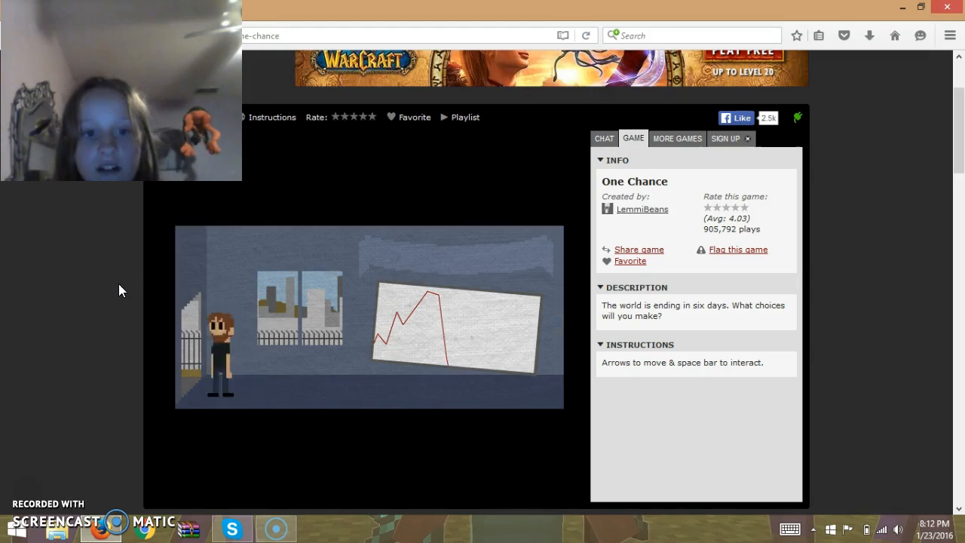
Walk toward the collapsing graph and advance to the dark hallway with the body.
{"action": "key", "text": "Right"}
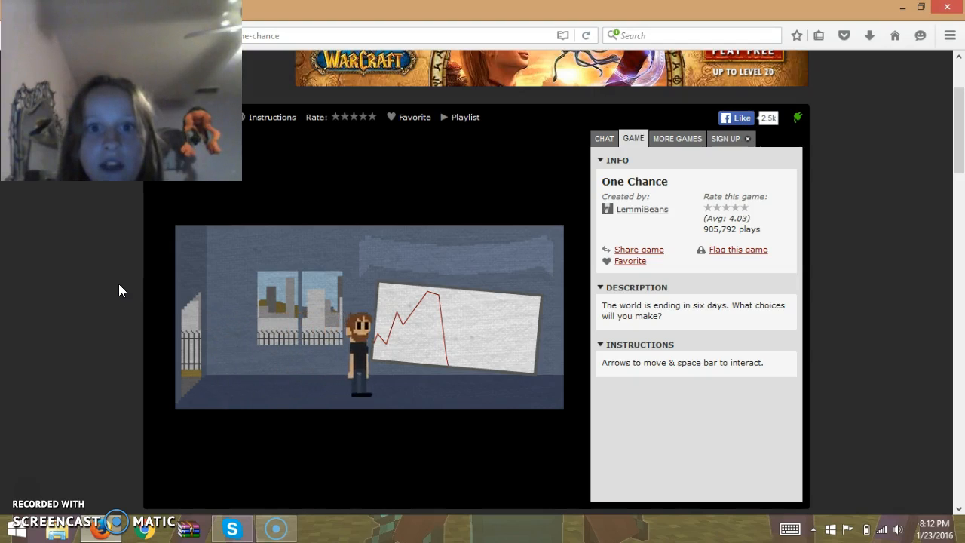
{"action": "key", "text": "Right"}
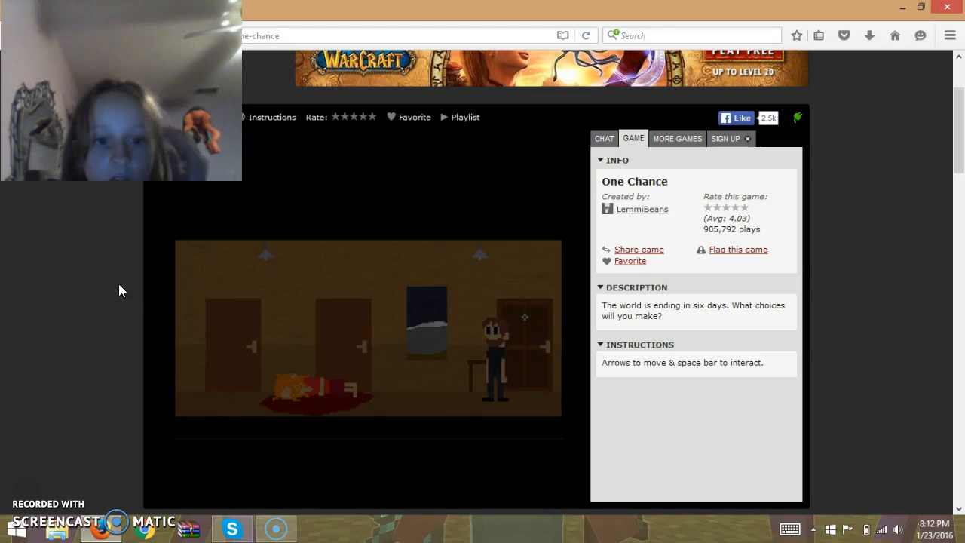
Move on from the hallway to the countryside scene with the blue car.
{"action": "key", "text": "Left"}
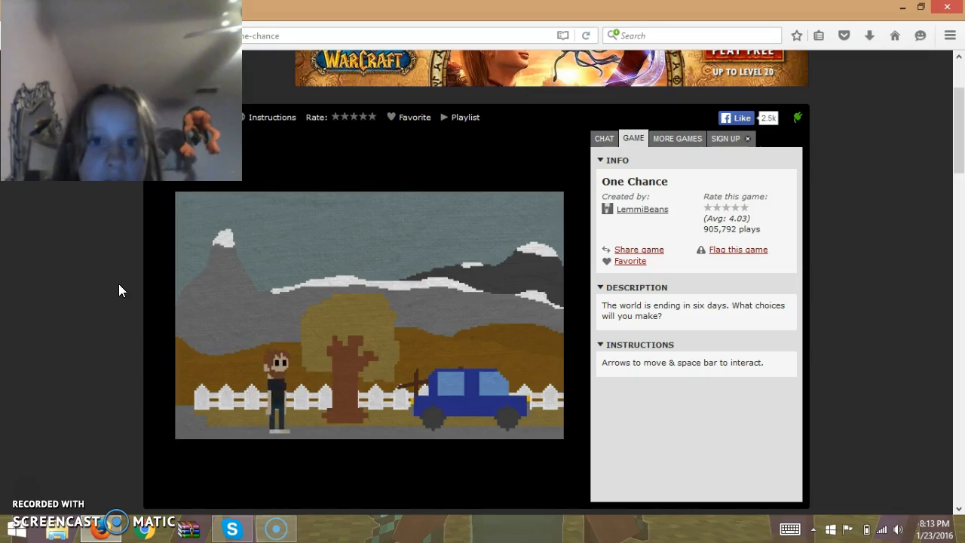
Leave the countryside and the street to reach the lab with 'Sorry' on the wall.
{"action": "key", "text": "Right"}
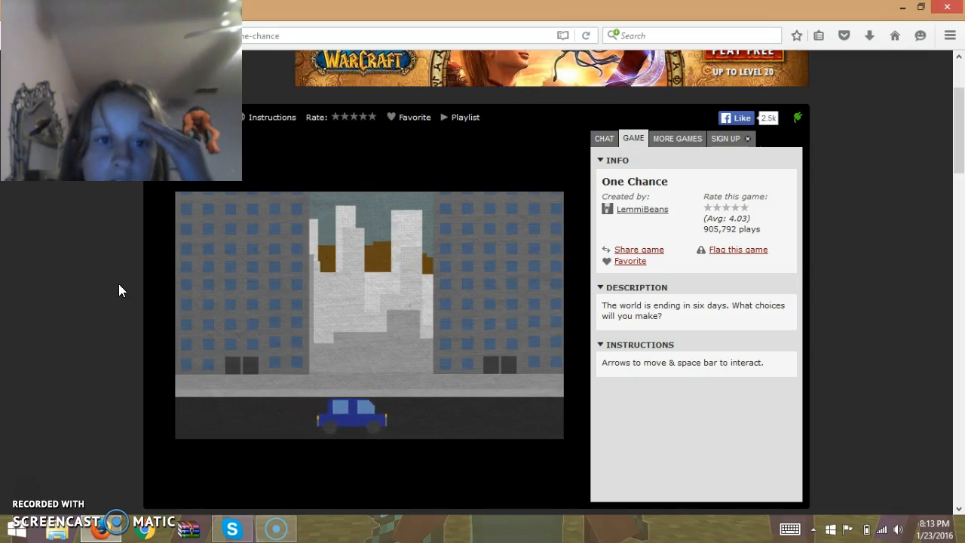
{"action": "key", "text": "Right"}
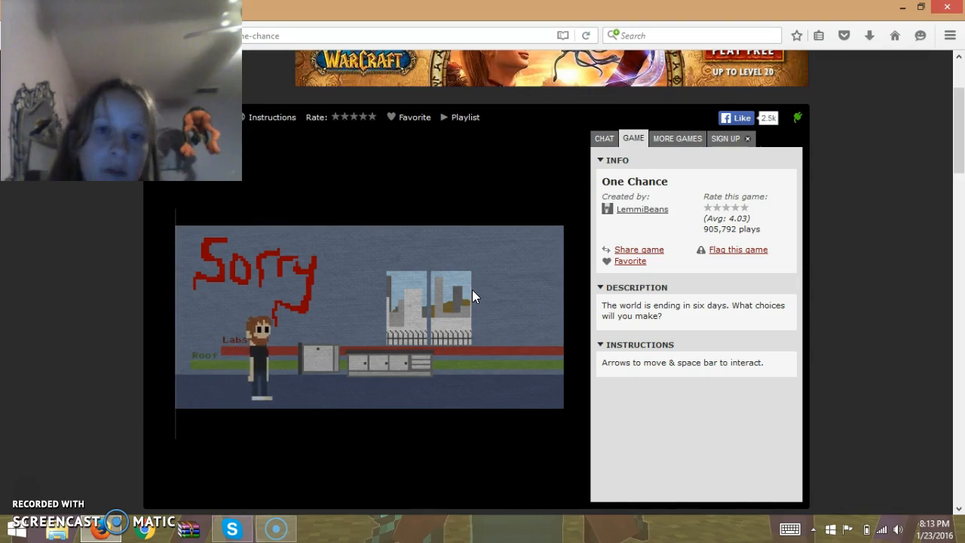
Walk right past the body and through the LAB doors into the lab.
{"action": "key", "text": "Right"}
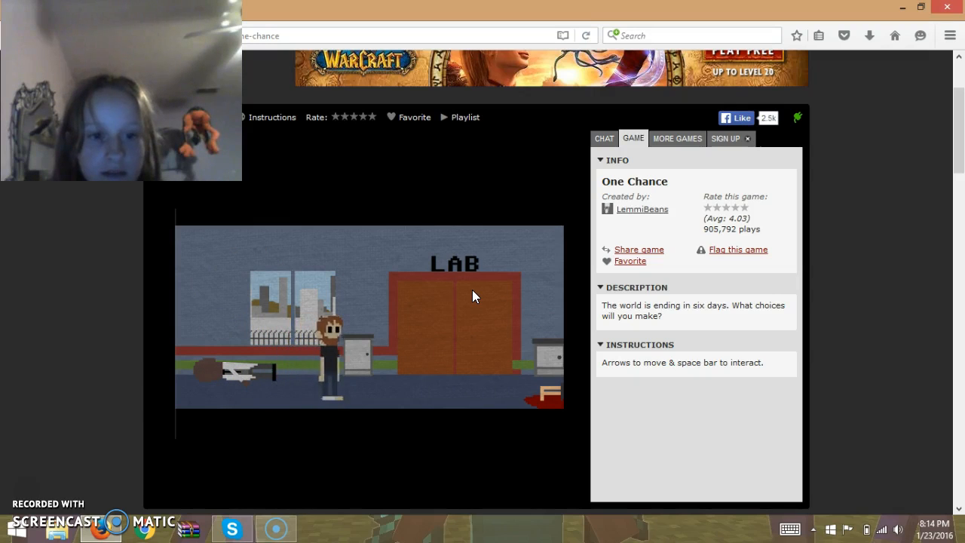
{"action": "key", "text": "Right"}
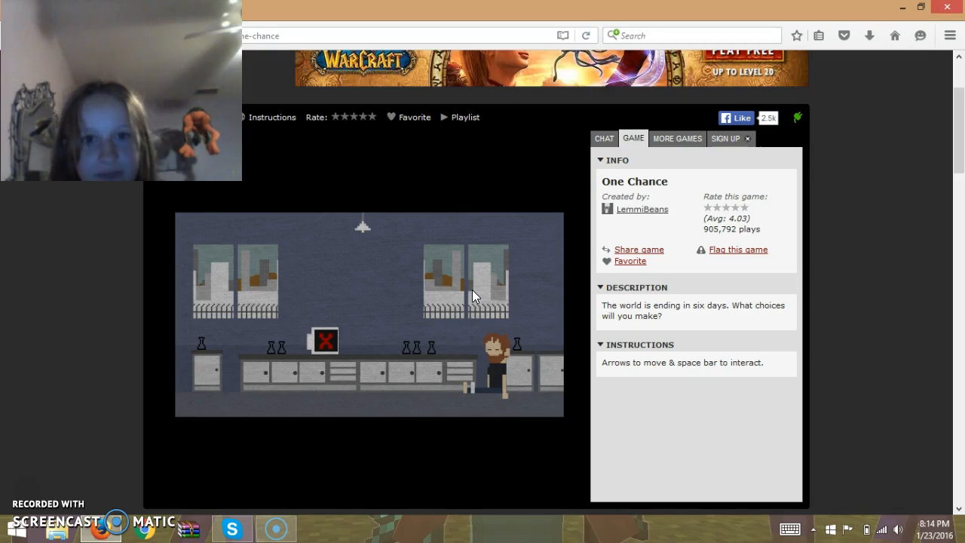
{"action": "mouse_move", "coordinate": [38, 490]}
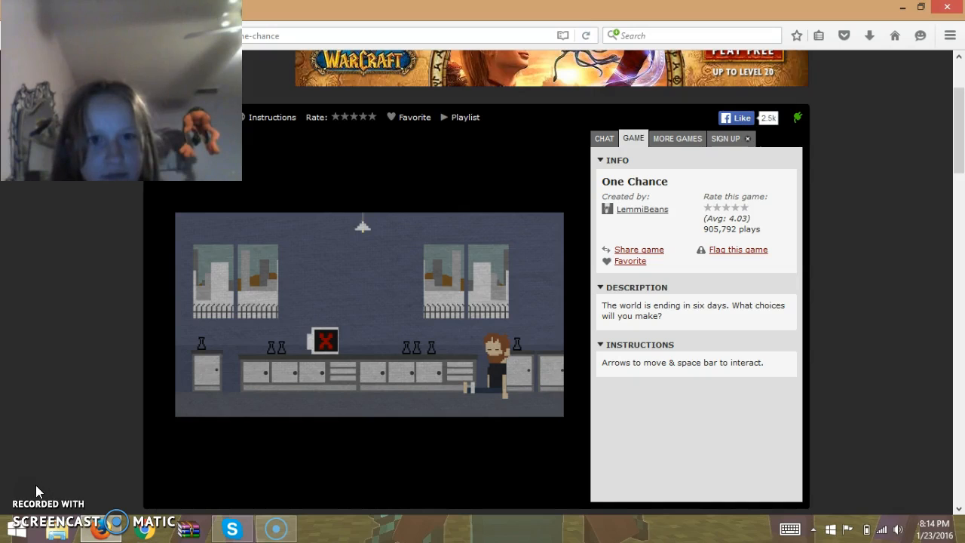